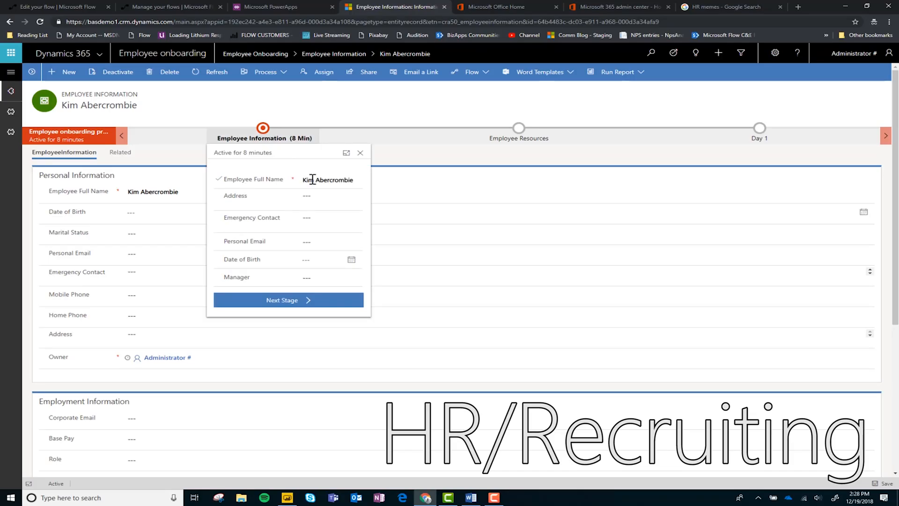
- Select the Address field in Kim Abercrombie's Employee Information stage flyout
click(330, 196)
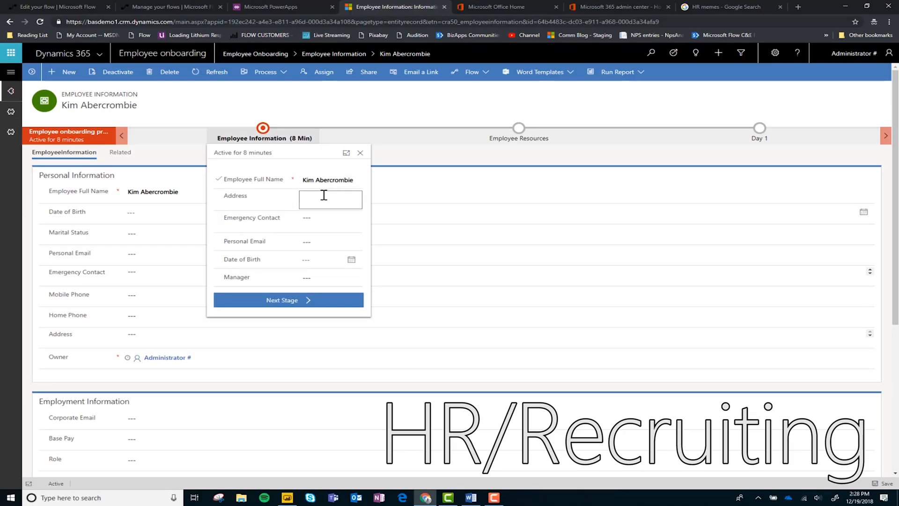